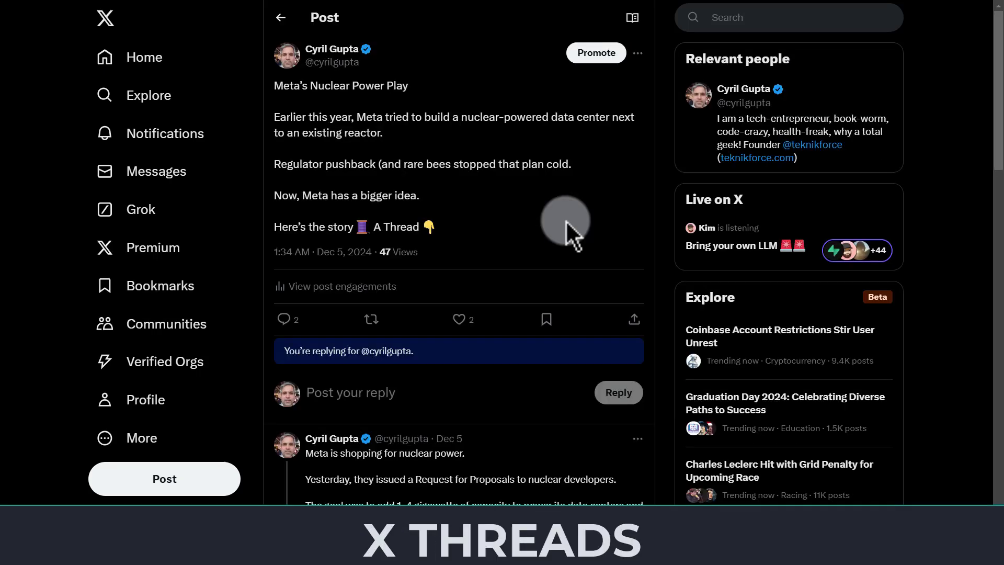
Step: Read through the example Meta nuclear power thread, then return to the home feed
scroll("down", 3)
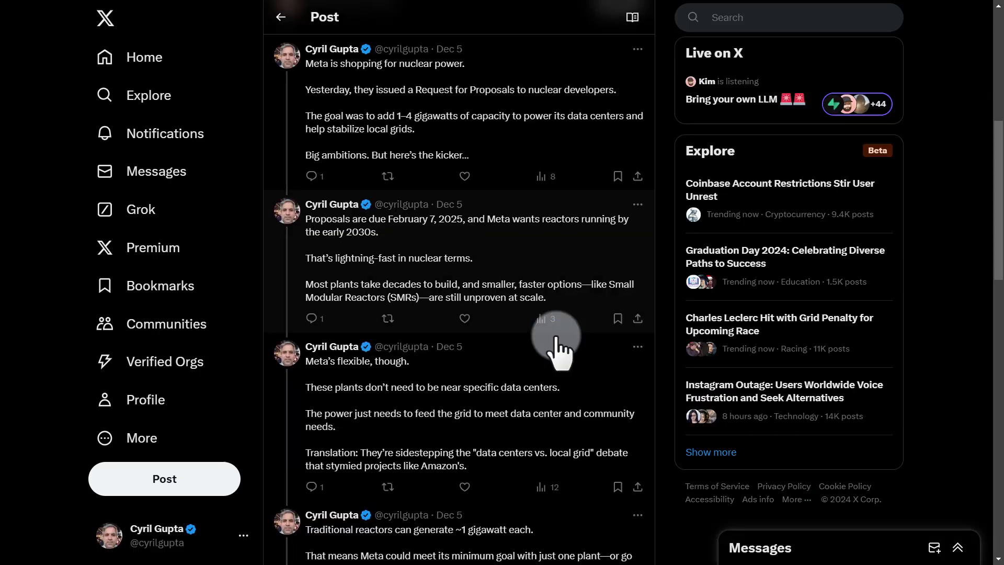
scroll("down", 3)
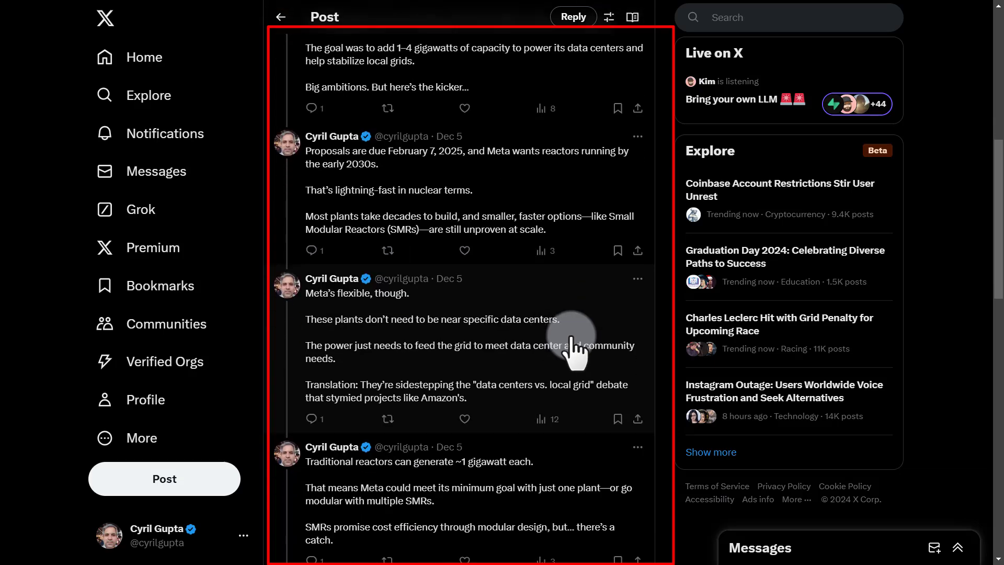
scroll("down", 3)
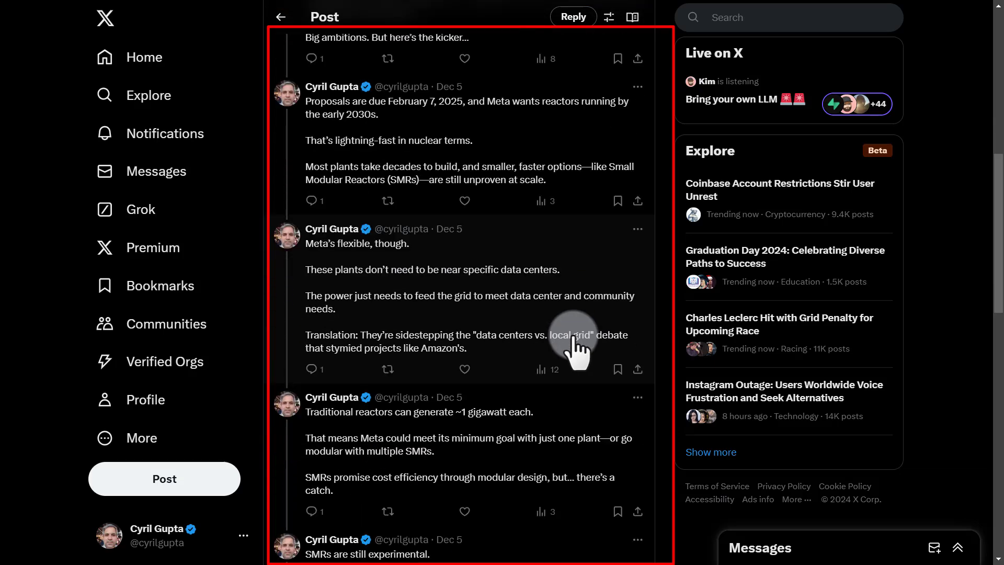
scroll("down", 3)
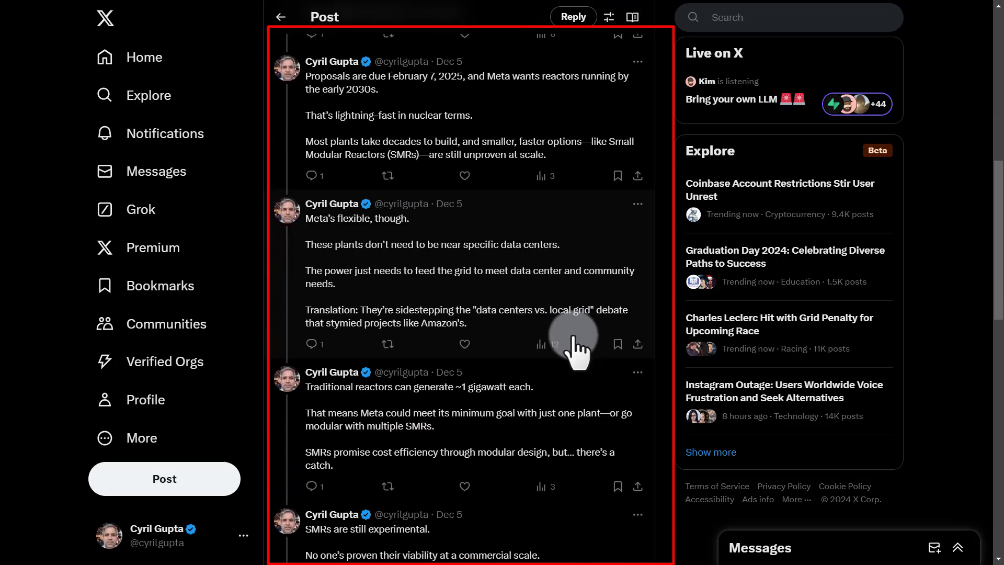
scroll("down", 3)
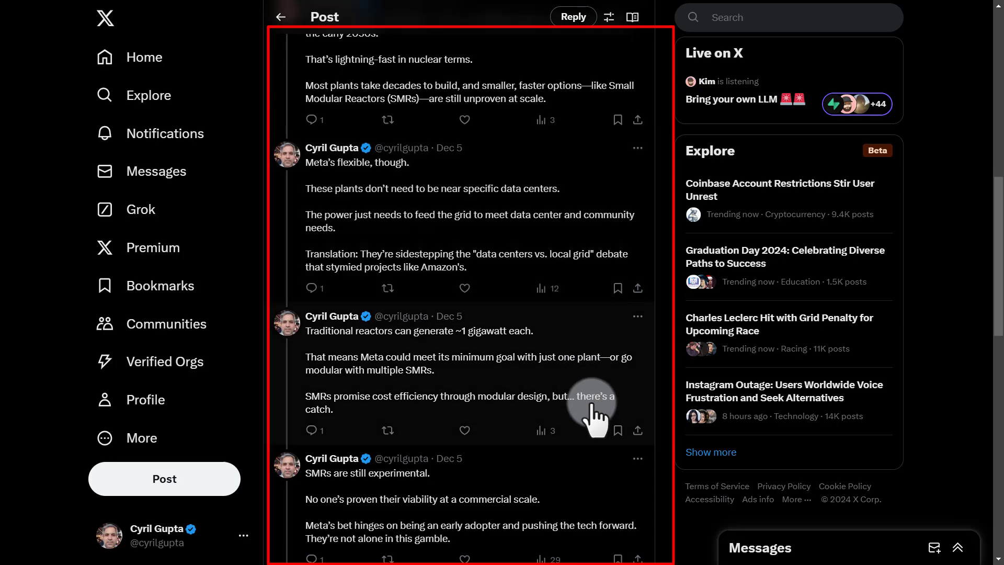
left_click(145, 57)
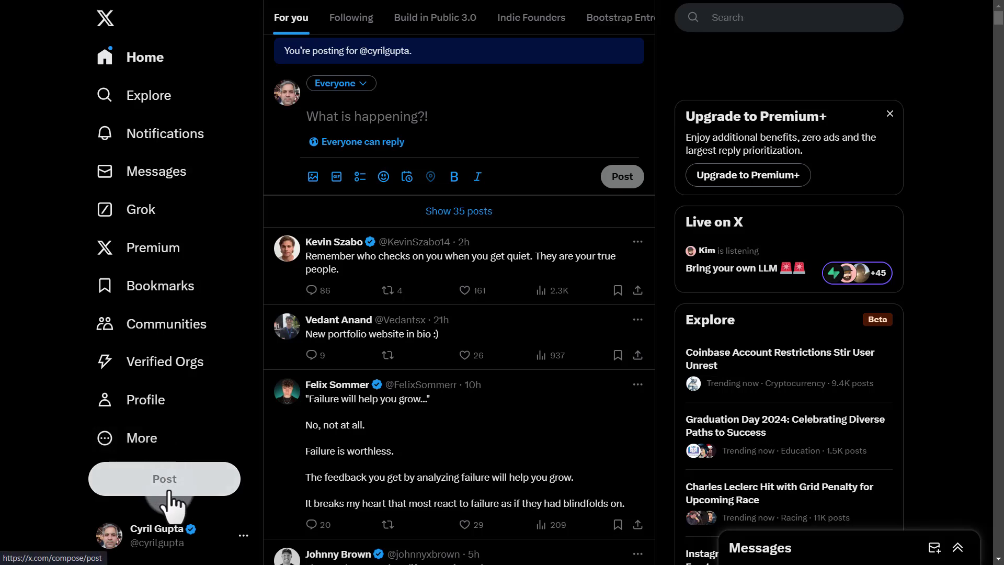
Step: Open an empty post composer from the sidebar Post button
left_click(164, 479)
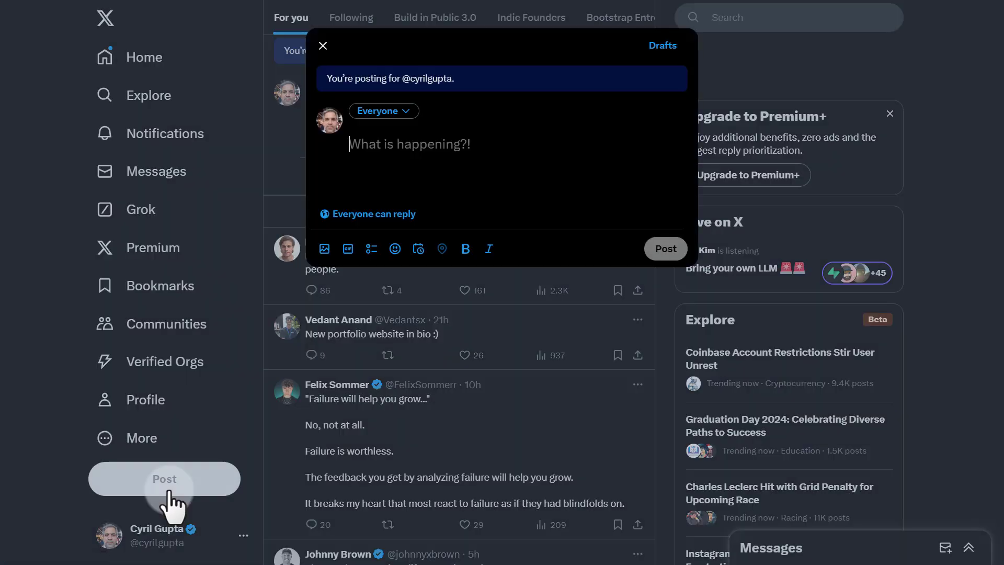
mouse_move(344, 215)
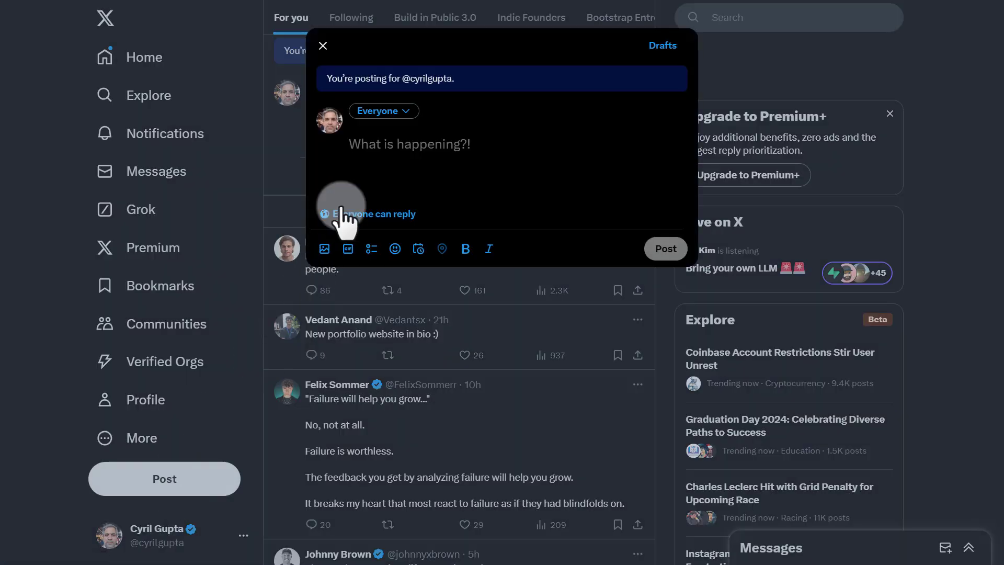
mouse_move(410, 143)
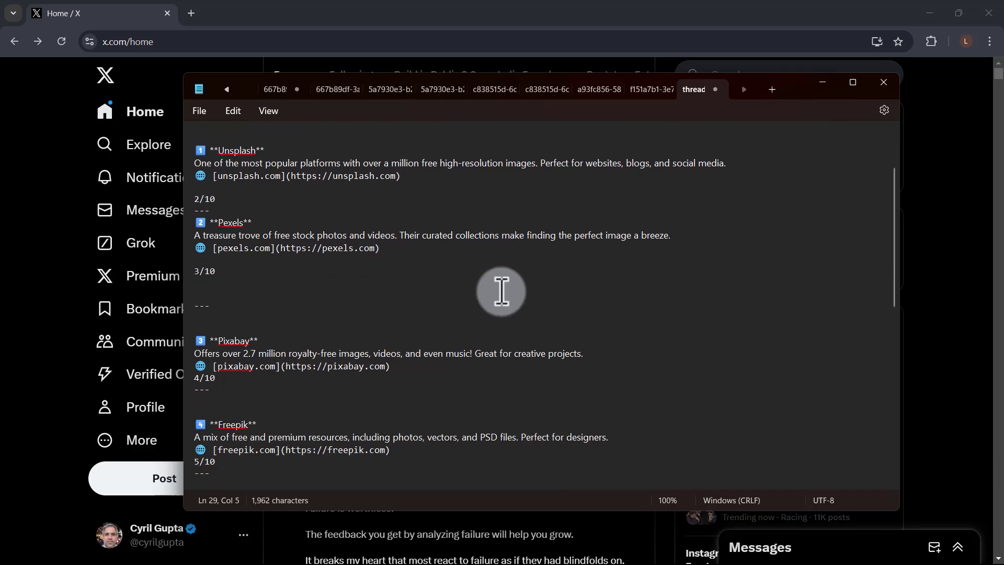
Step: Copy the opening post text, through 1/10, from the Notepad thread draft
scroll("up", 3)
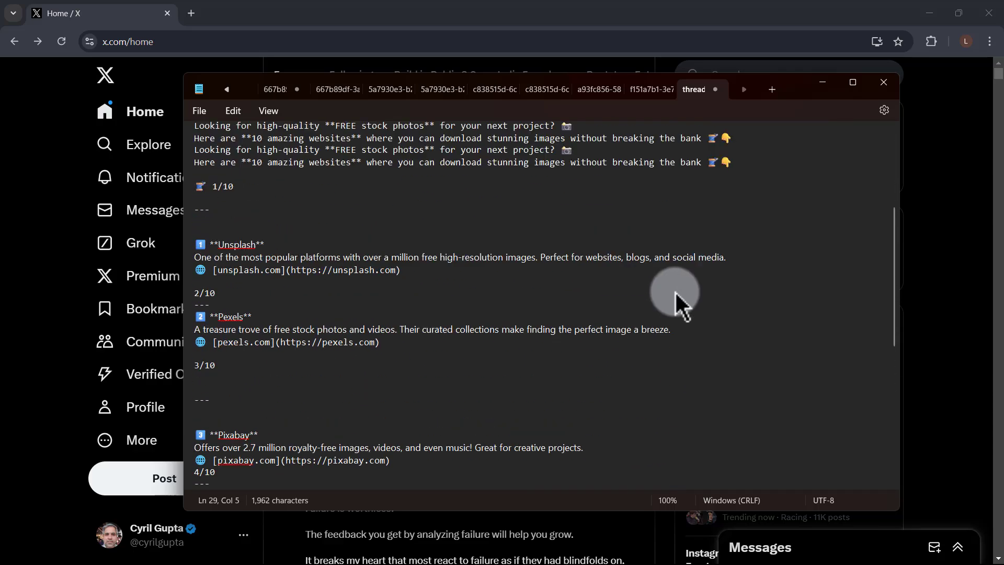
left_click(214, 186)
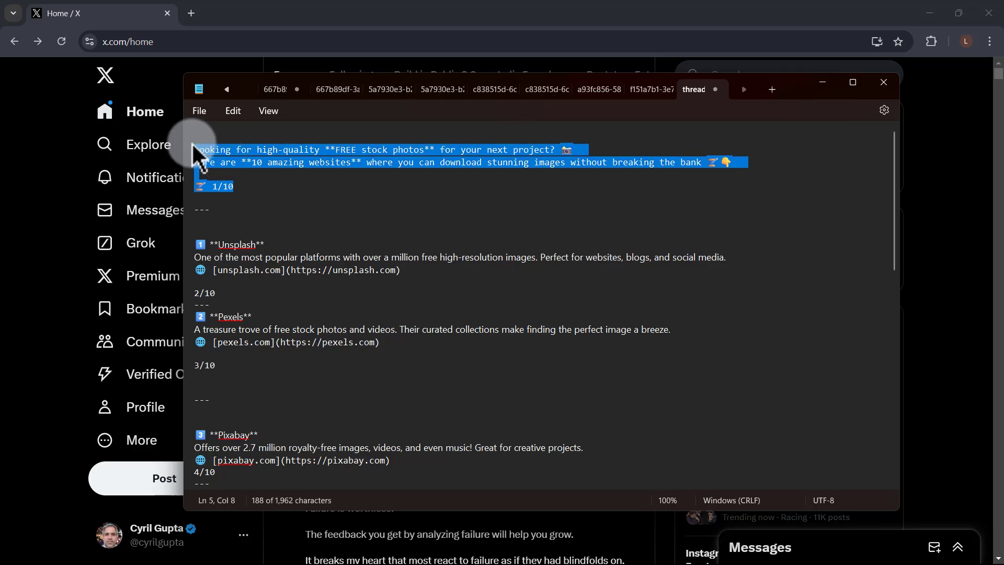
right_click(198, 154)
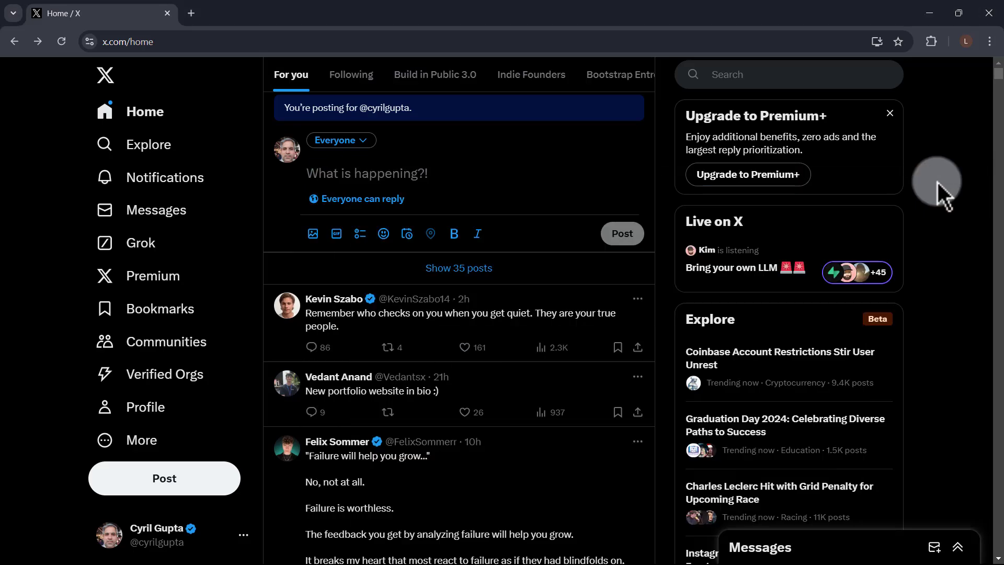
mouse_move(396, 168)
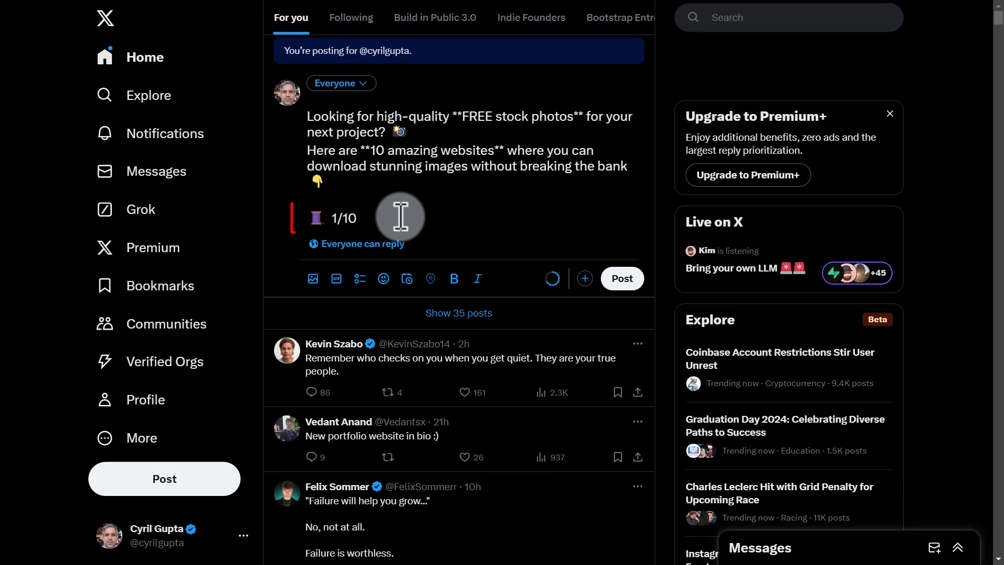
Step: Paste the opening 1/10 post about 10 free stock-photo websites into the composer
double_click(345, 217)
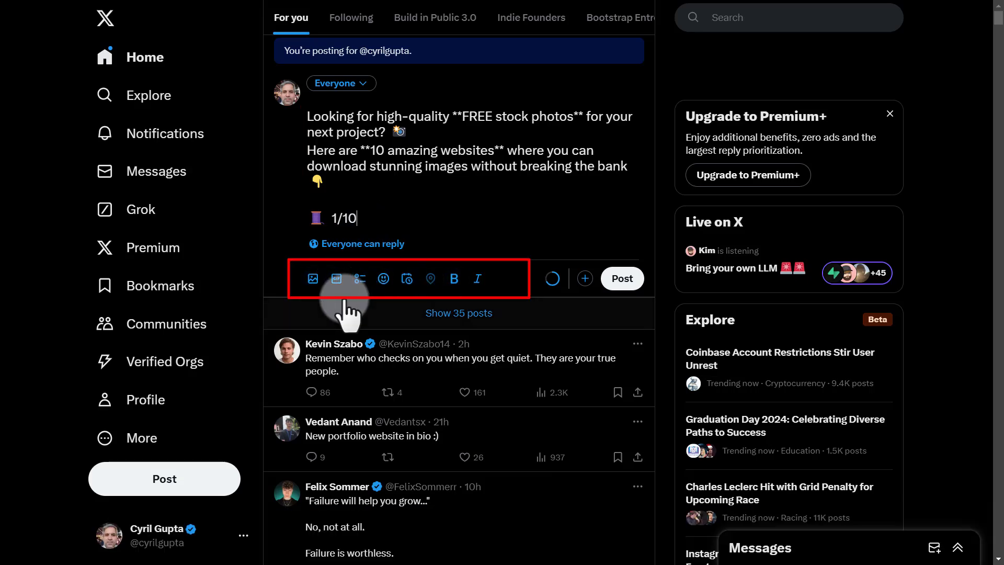
mouse_move(337, 278)
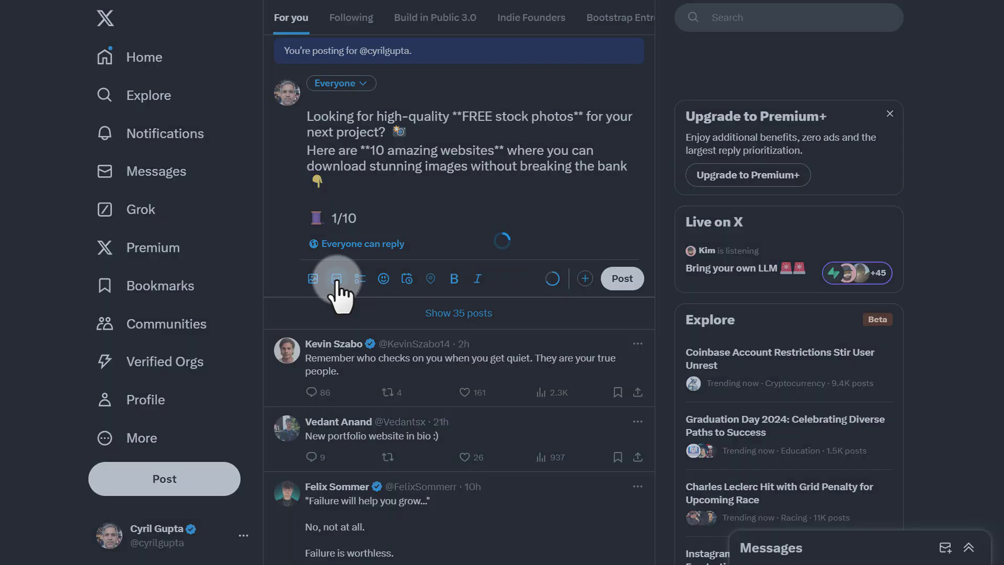
Step: Search GIFs for 'photographer' and attach one showing someone filming with a phone
left_click(336, 278)
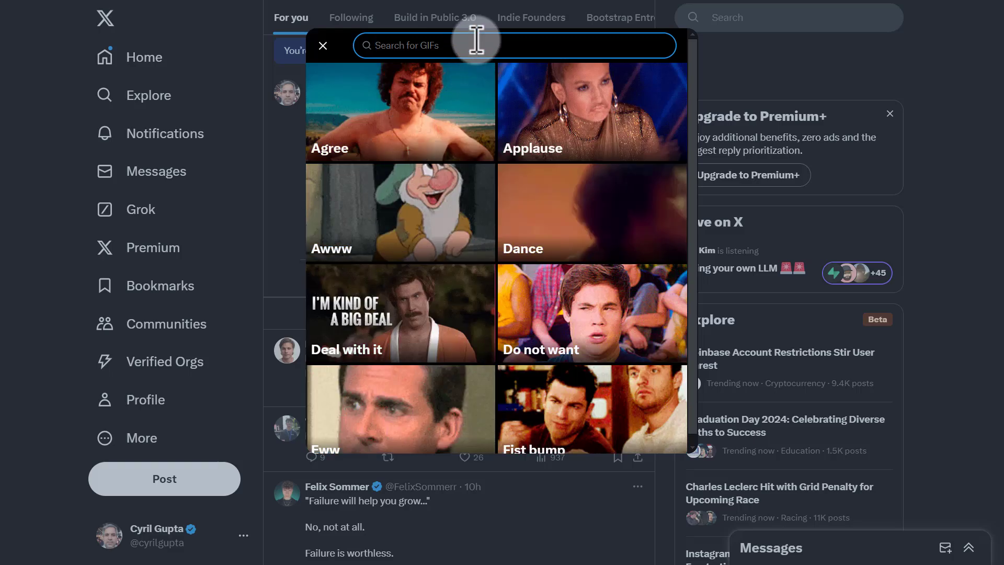
type("p")
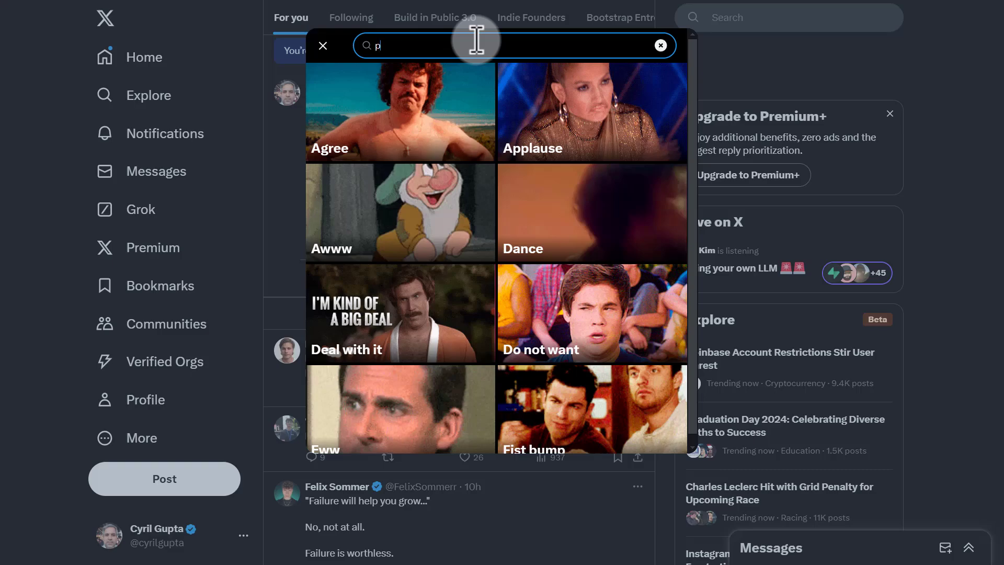
type("hotog")
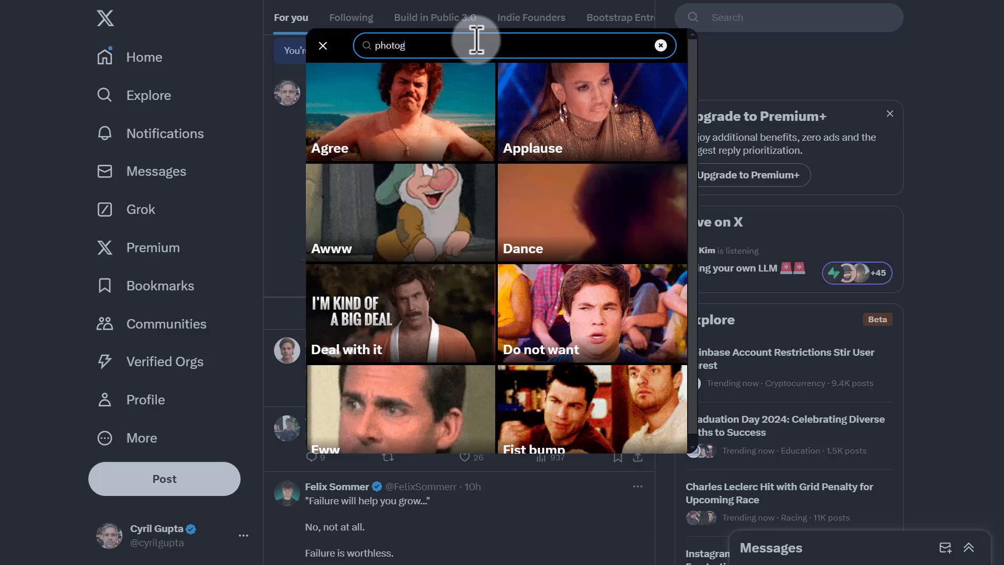
type("rapher")
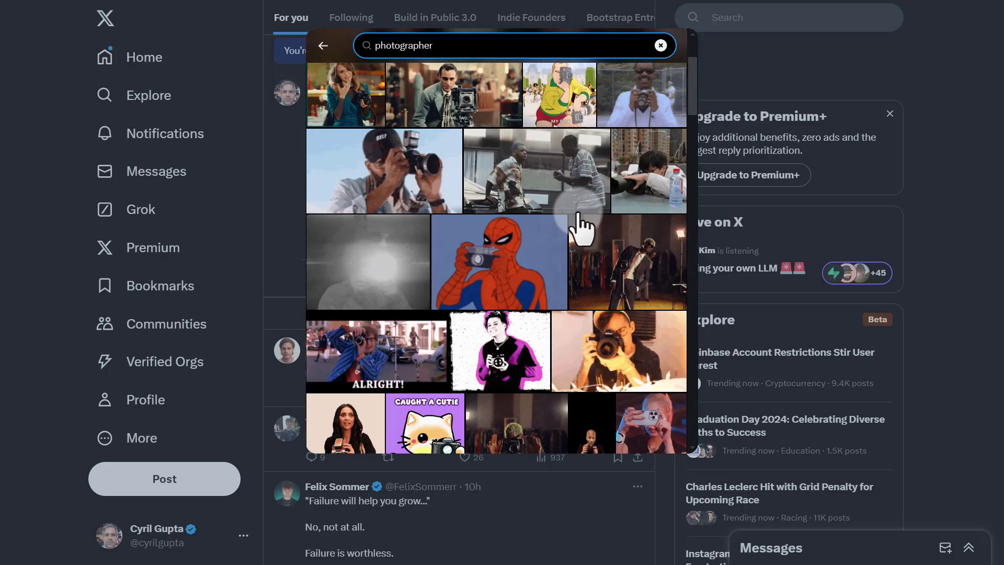
scroll("down", 3)
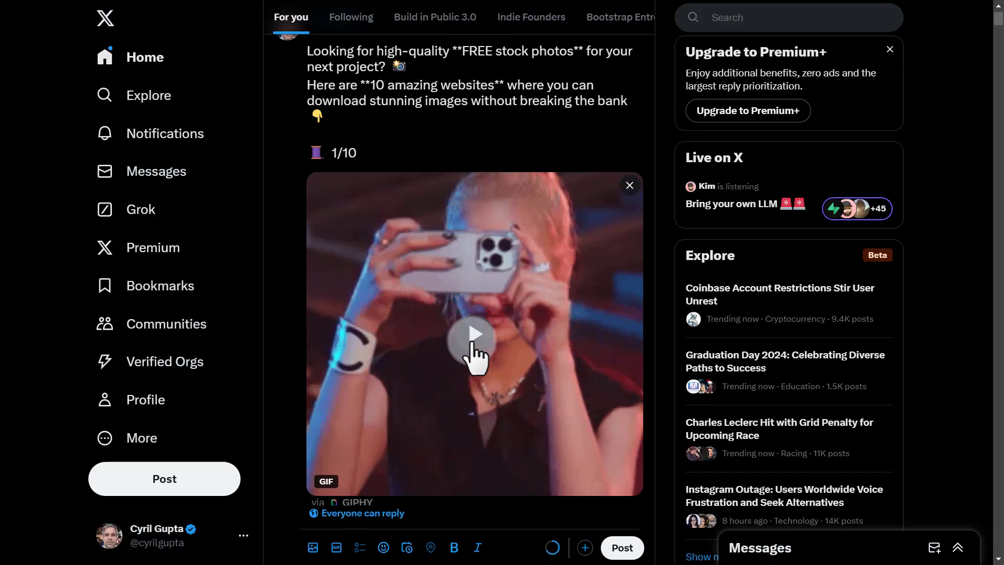
Step: Add post 2/10 describing Unsplash, with its link and preview card
left_click(473, 334)
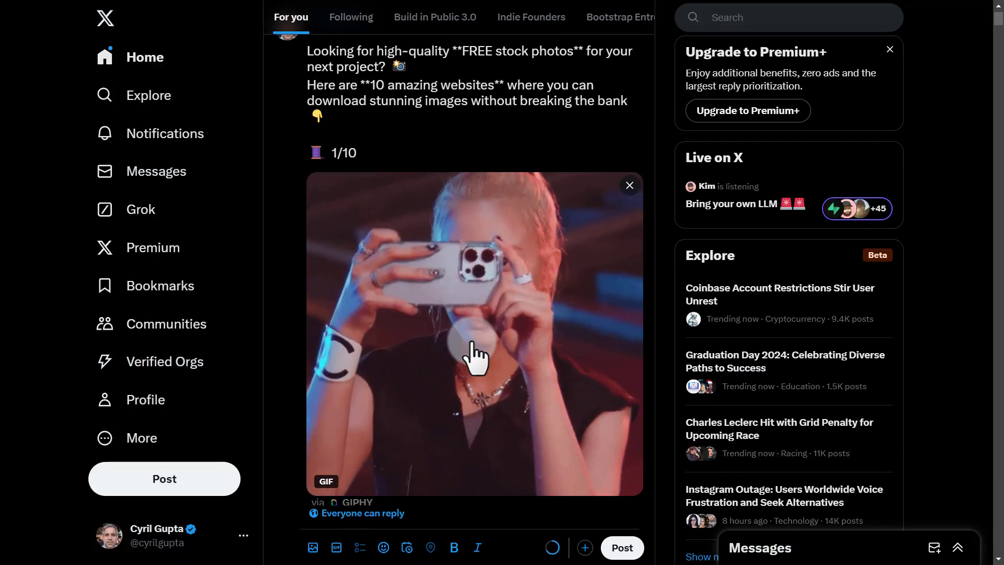
scroll("down", 3)
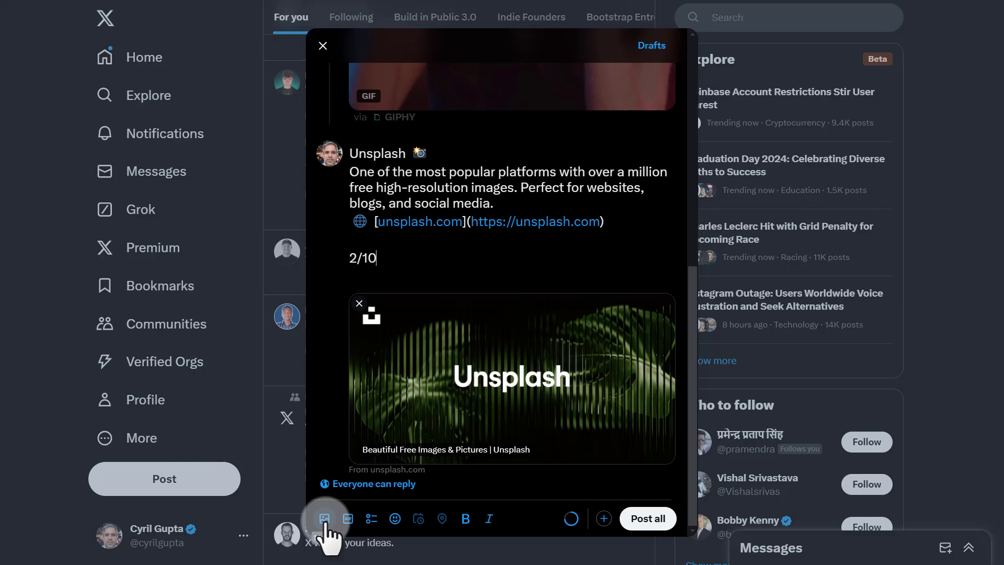
Step: Attach pexels-photo-8989425, the books-and-plant photo from Downloads, to post 2/10
left_click(325, 518)
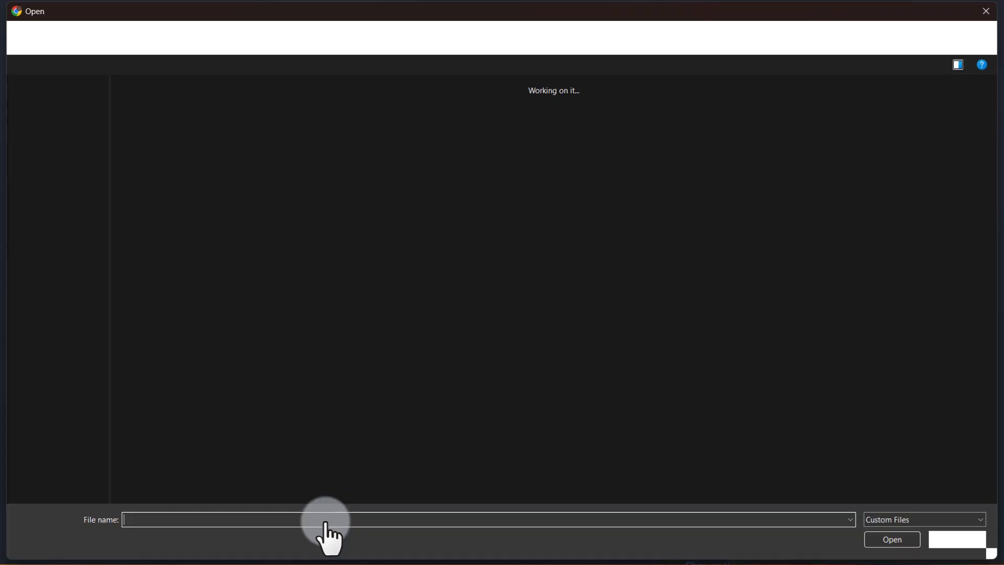
left_click(475, 328)
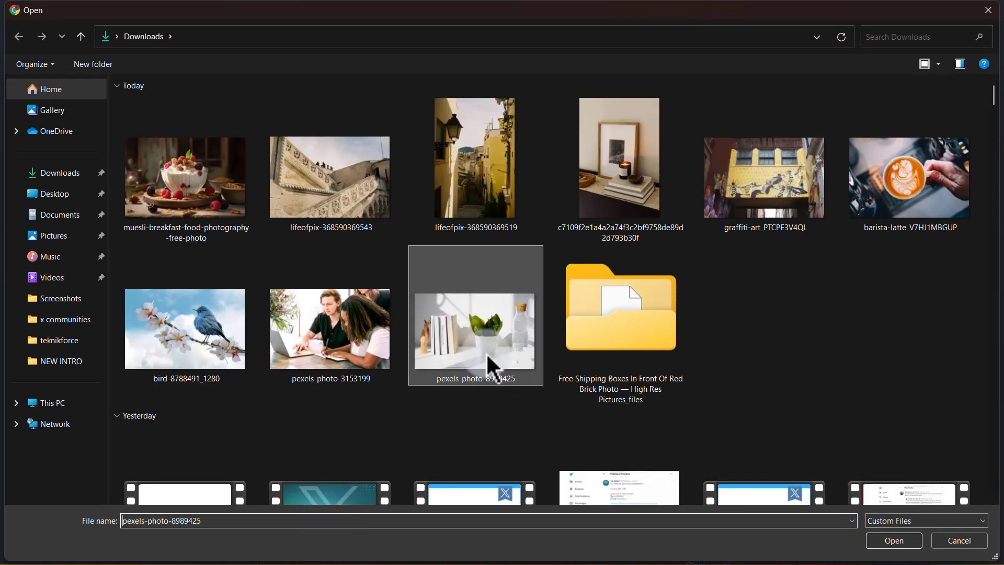
left_click(893, 540)
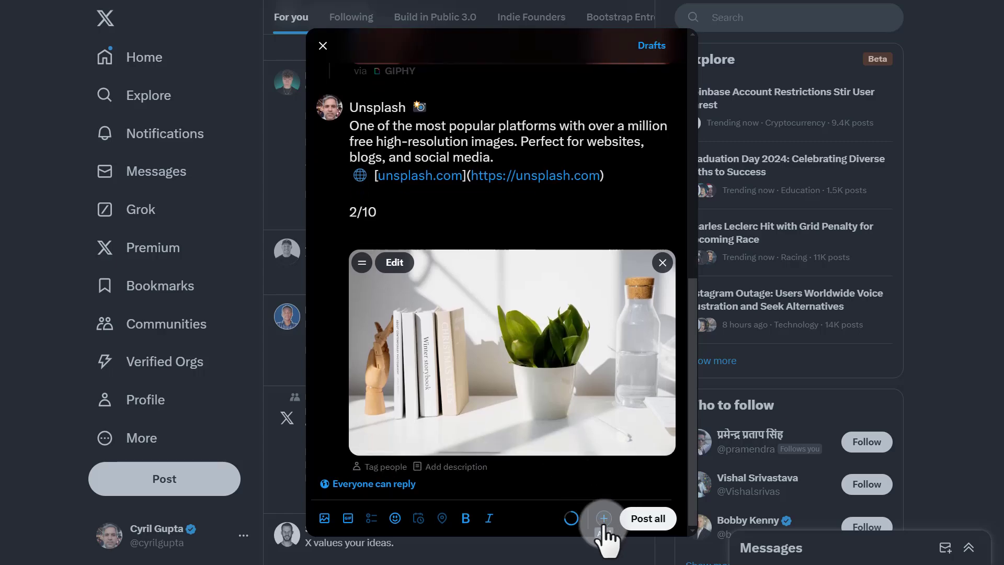
Step: Add post 3/10 on Burst by Shopify with its link and #marketing tag
left_click(602, 518)
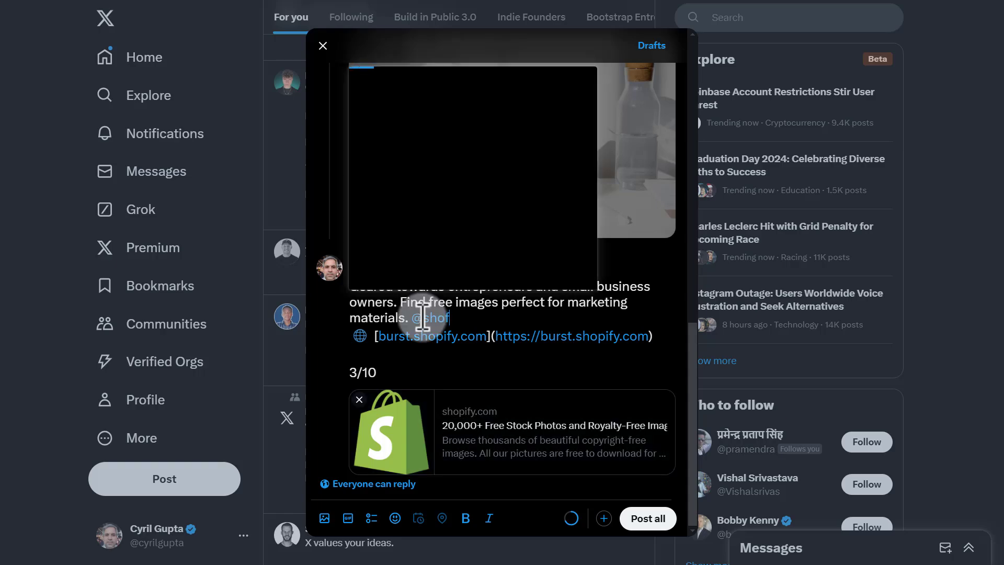
type("ify")
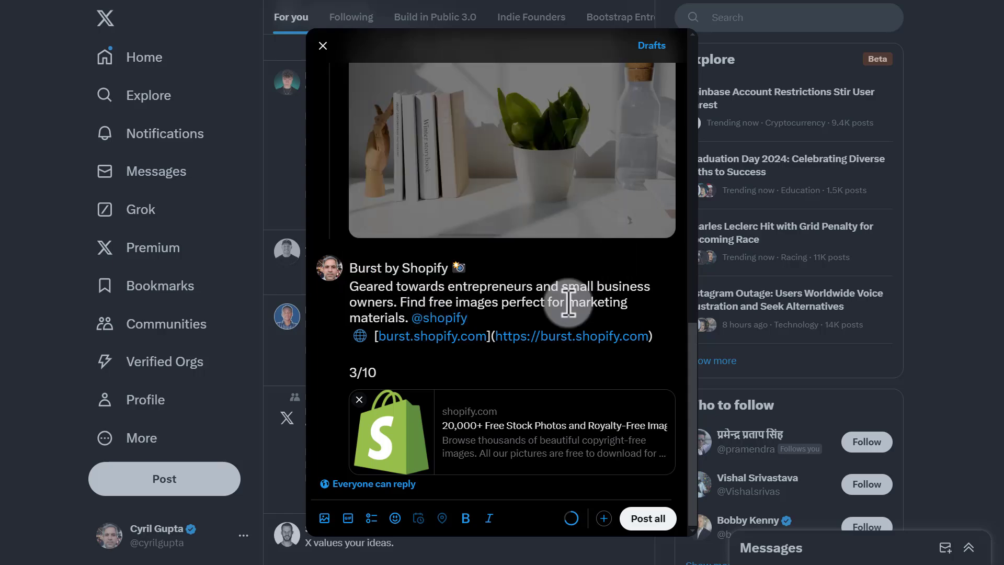
type("#marketing")
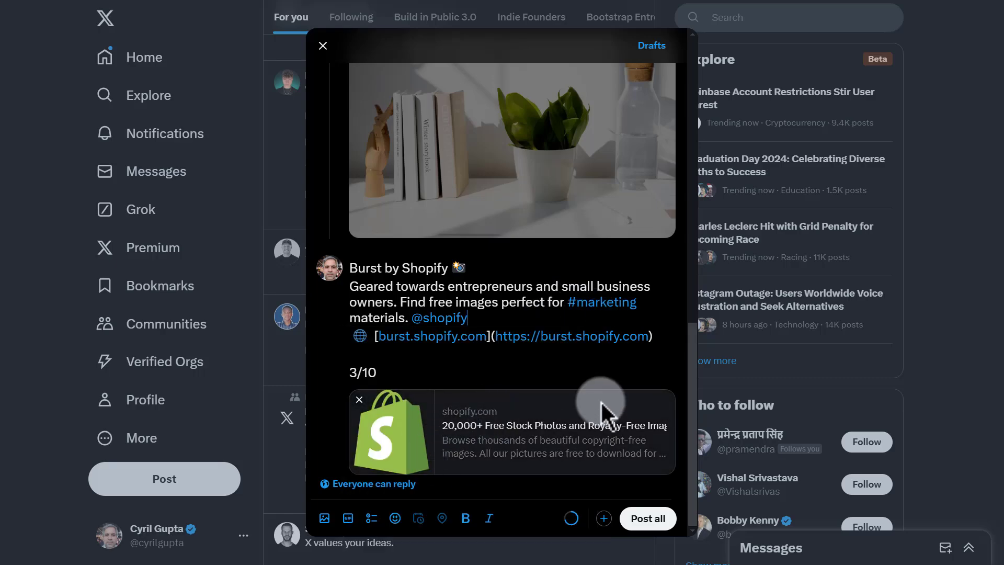
mouse_move(425, 410)
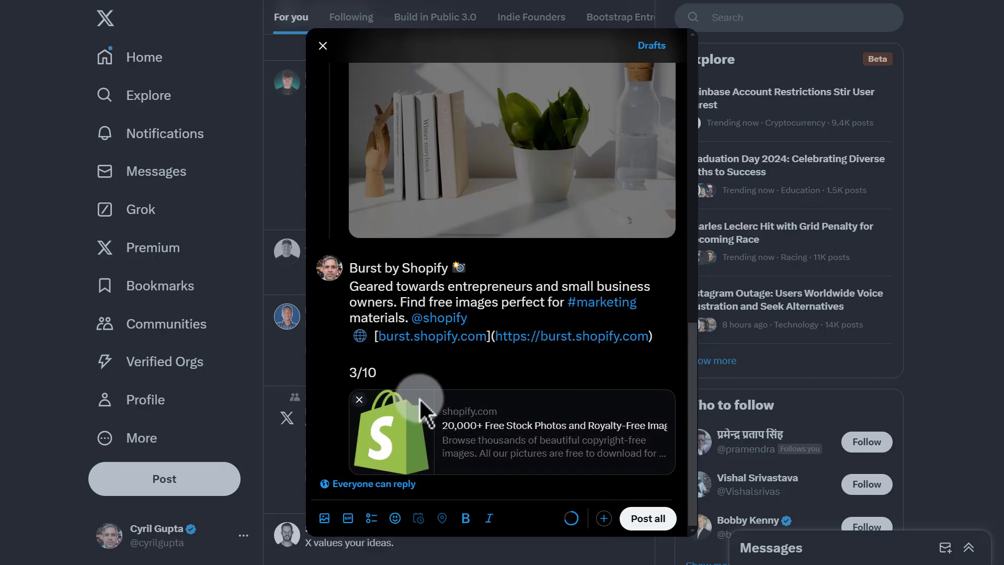
mouse_move(525, 423)
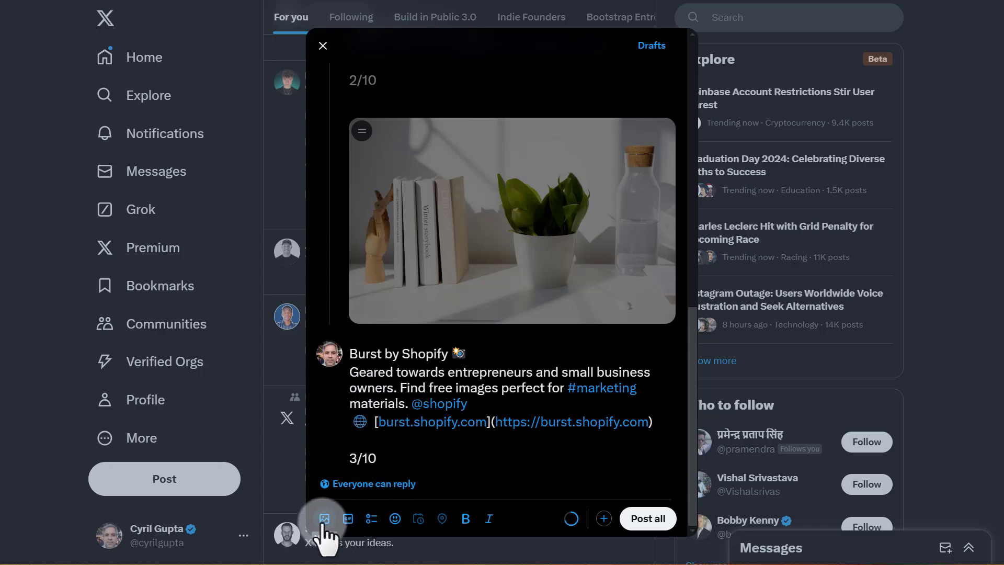
Step: Add an image to the Burst post, then post 4/10 on Pexels with a laptop photo
left_click(323, 518)
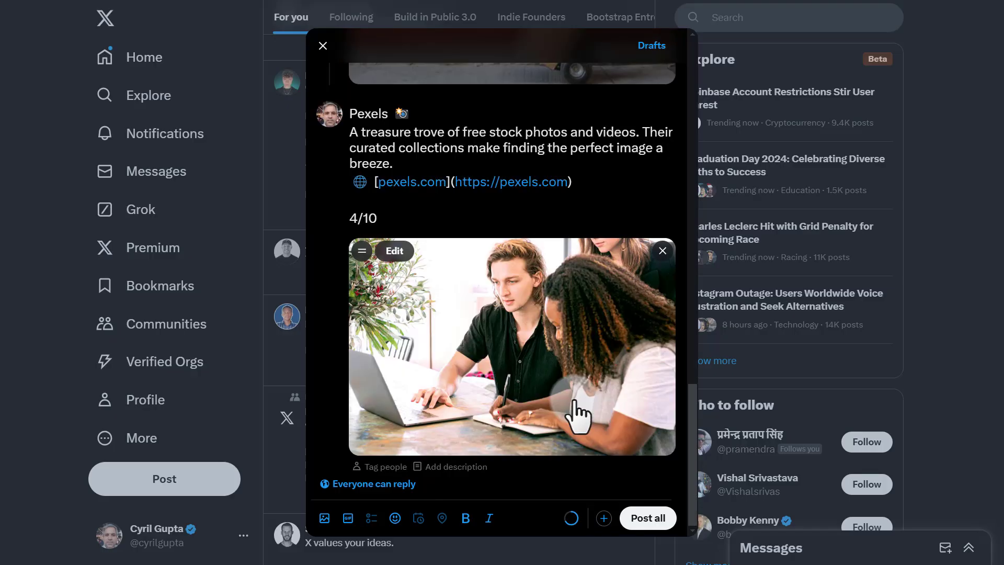
mouse_move(627, 538)
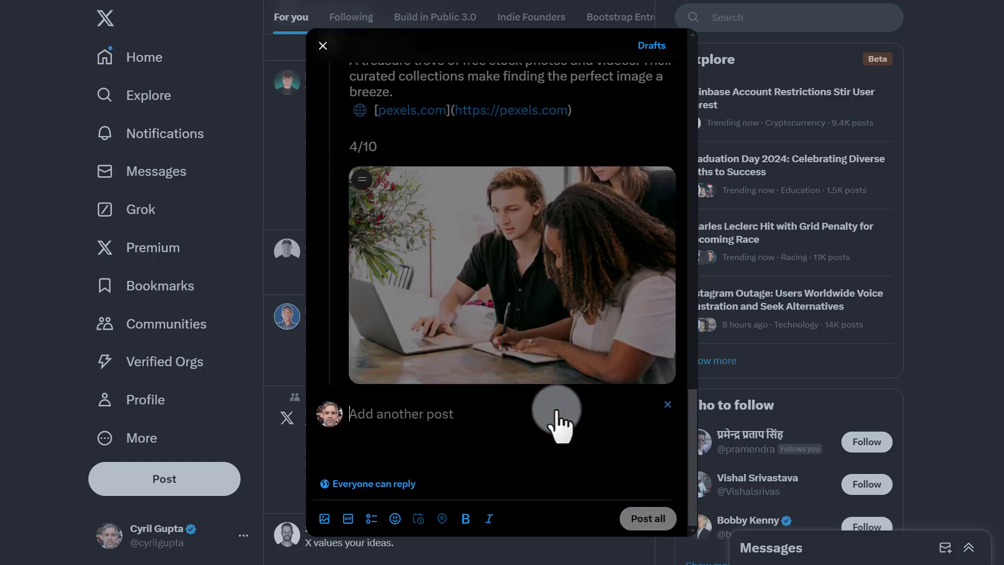
Step: Add post 5/10 on Pixabay with a latte-art photo and 6/10 on Freepik with a bluebird
left_click(401, 413)
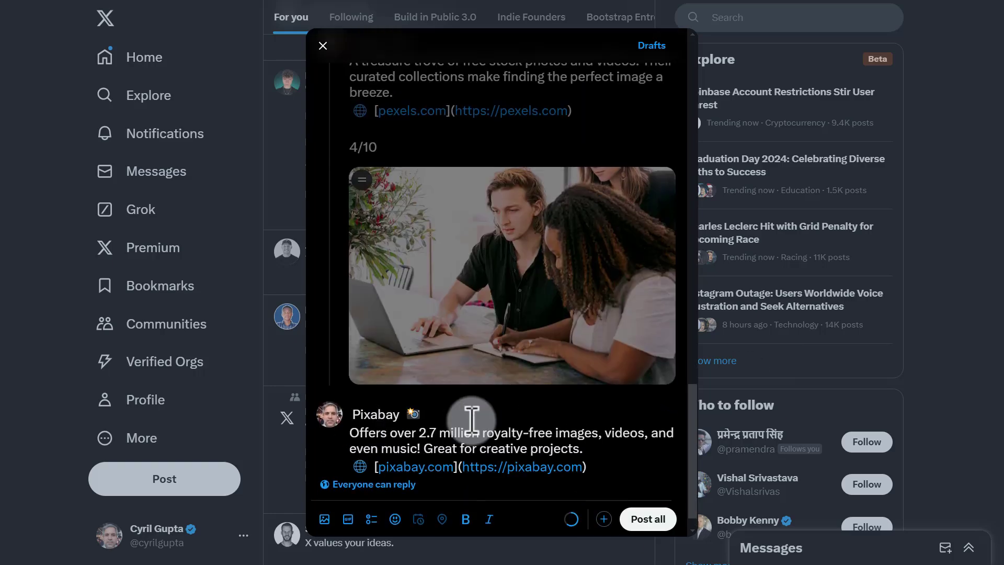
scroll("down", 3)
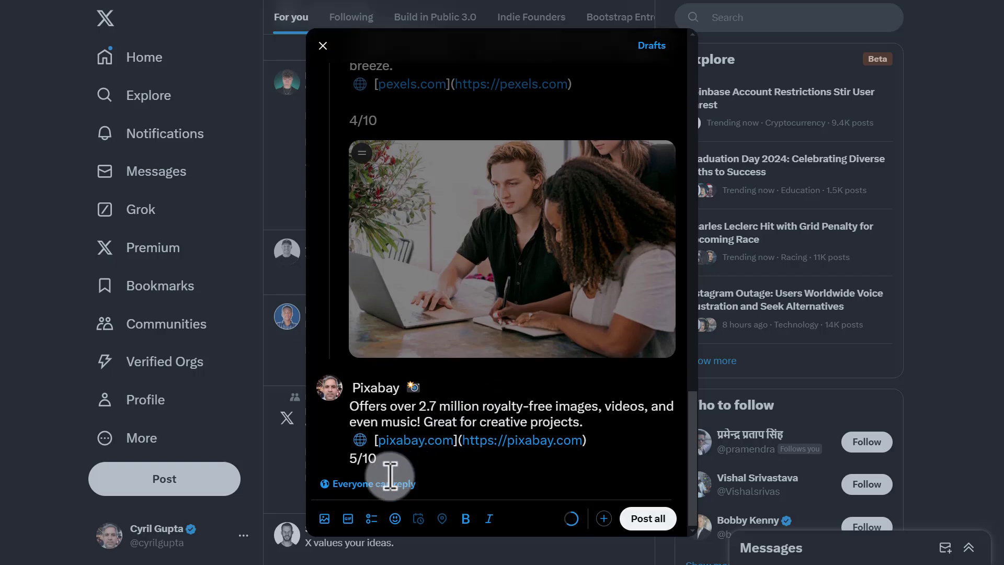
left_click(325, 519)
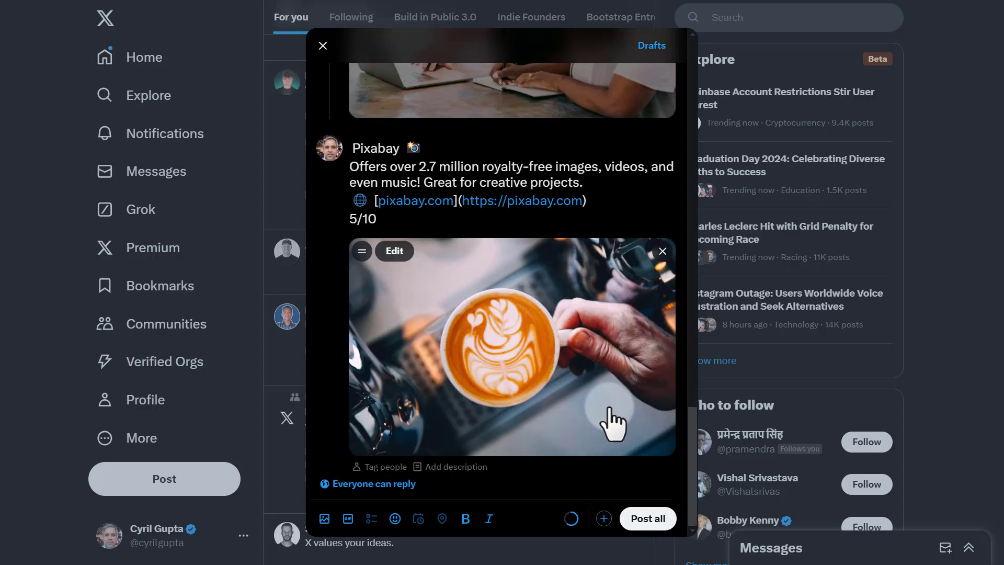
mouse_move(602, 518)
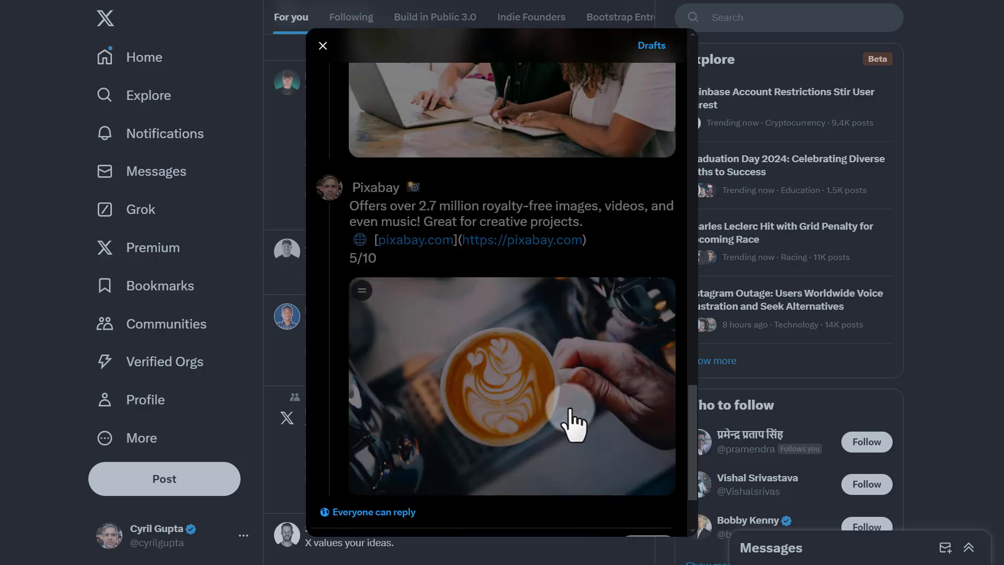
scroll("down", 3)
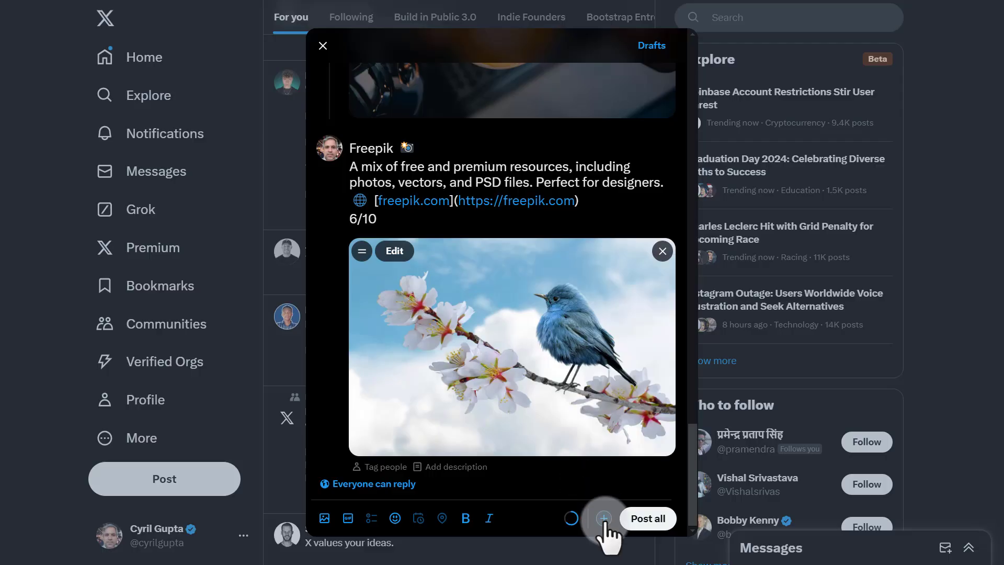
Step: Add 7/10 StockSnap with a mural photo, a Reshot post, and 9/10 Kaboompics with a laptop photo
left_click(601, 518)
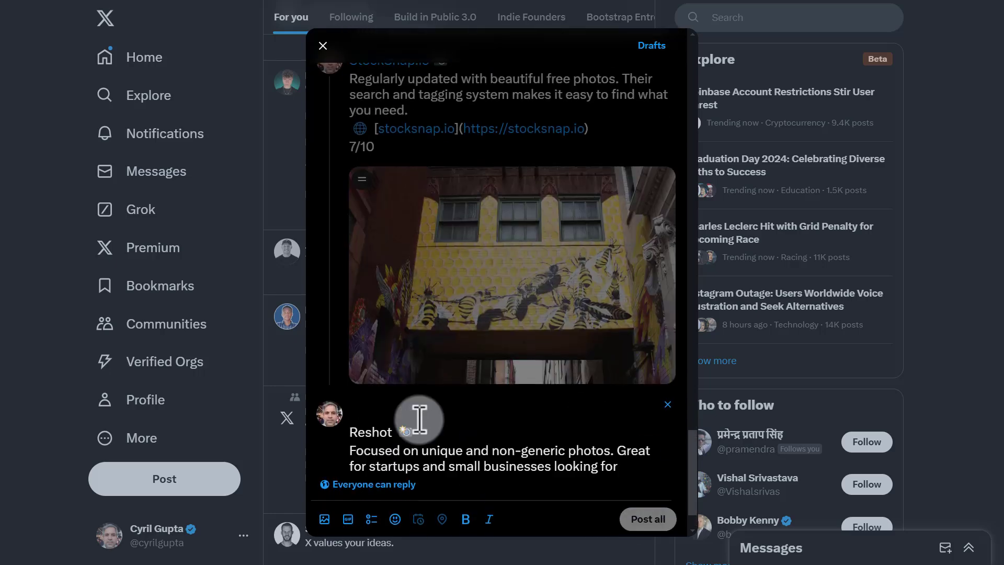
scroll("down", 3)
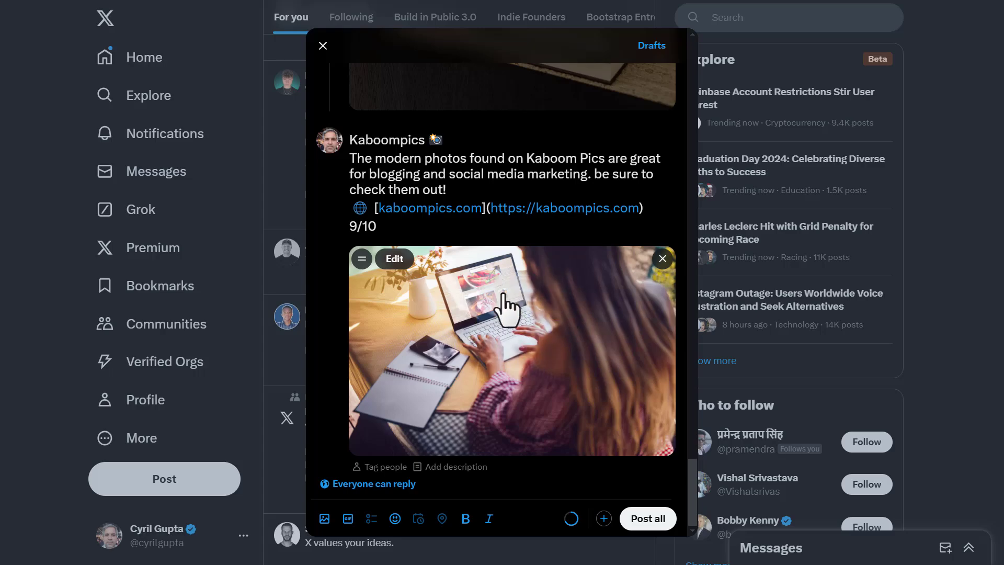
mouse_move(535, 308)
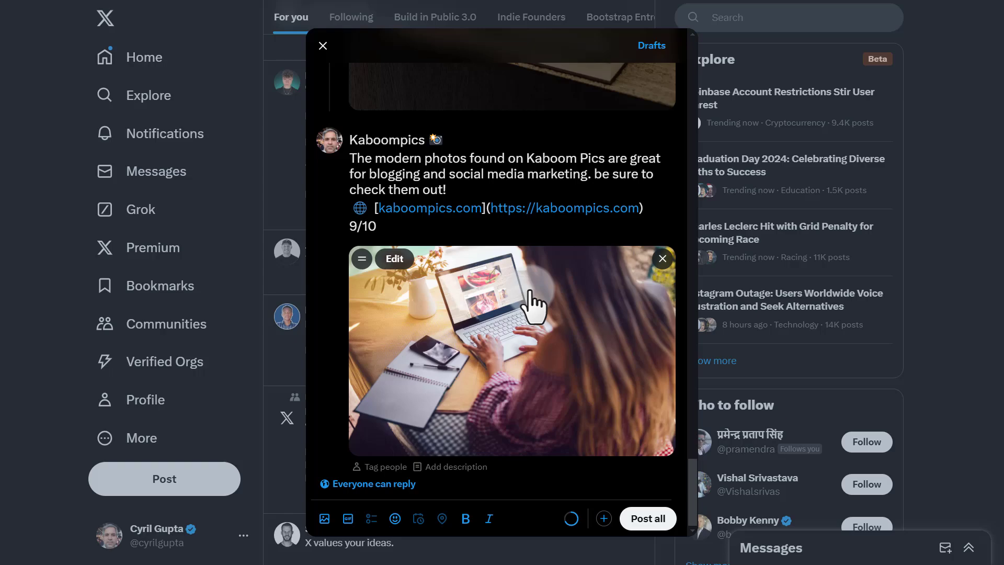
mouse_move(591, 178)
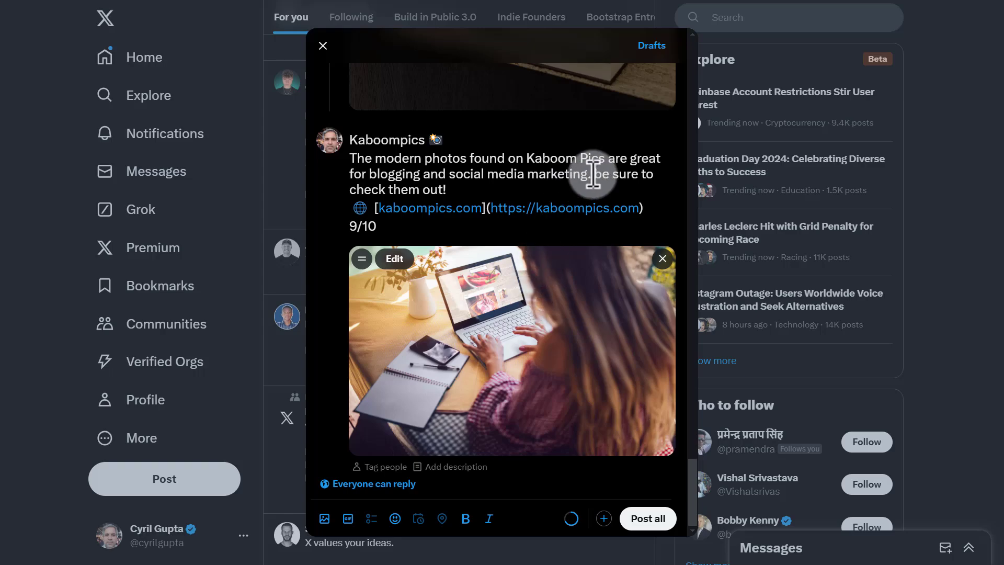
Step: Add the 'That's it!' 10/10 closing post asking readers to reply, like and retweet
double_click(389, 174)
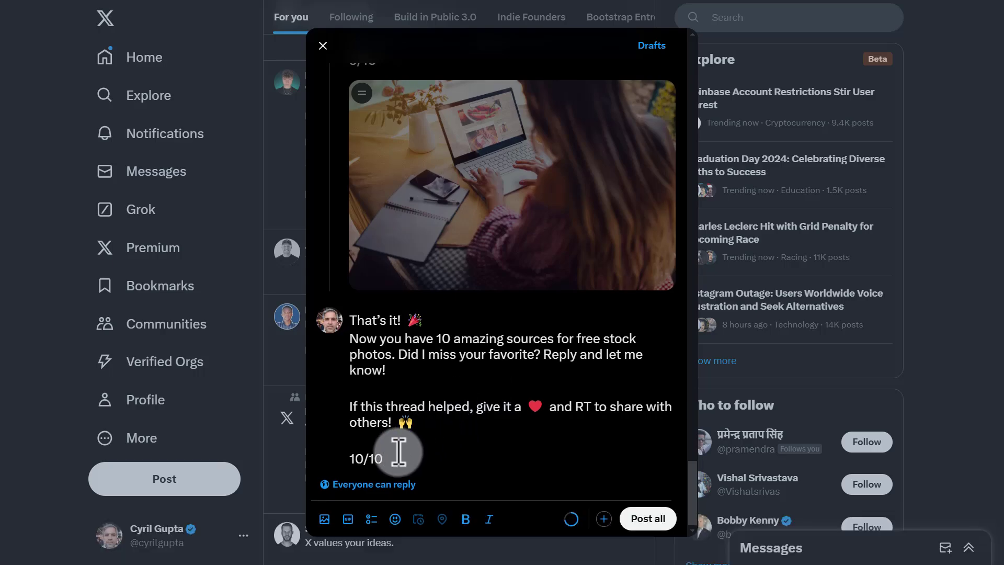
Step: Review all ten stock-photo posts in the composer and publish them with Post all
scroll("up", 3)
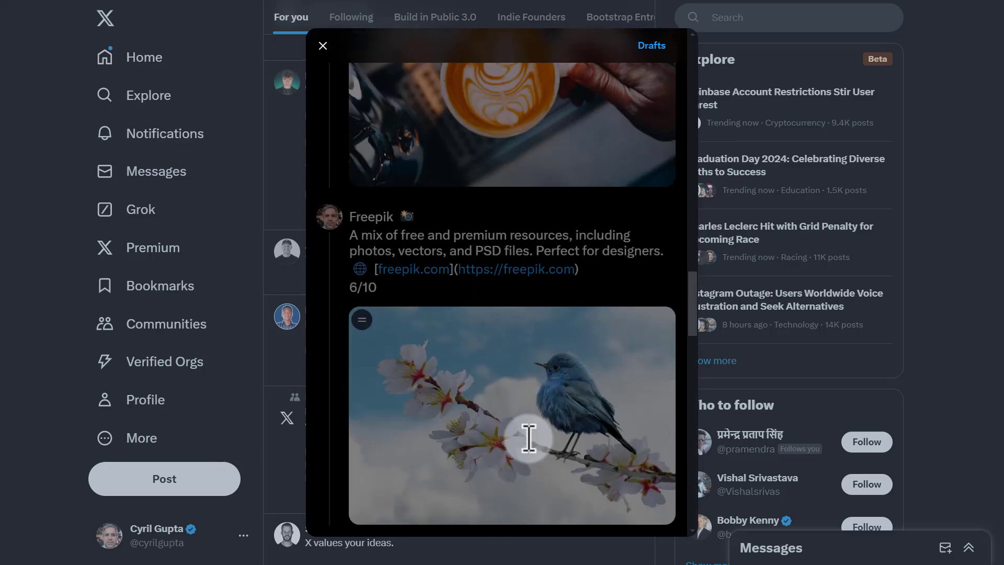
scroll("up", 3)
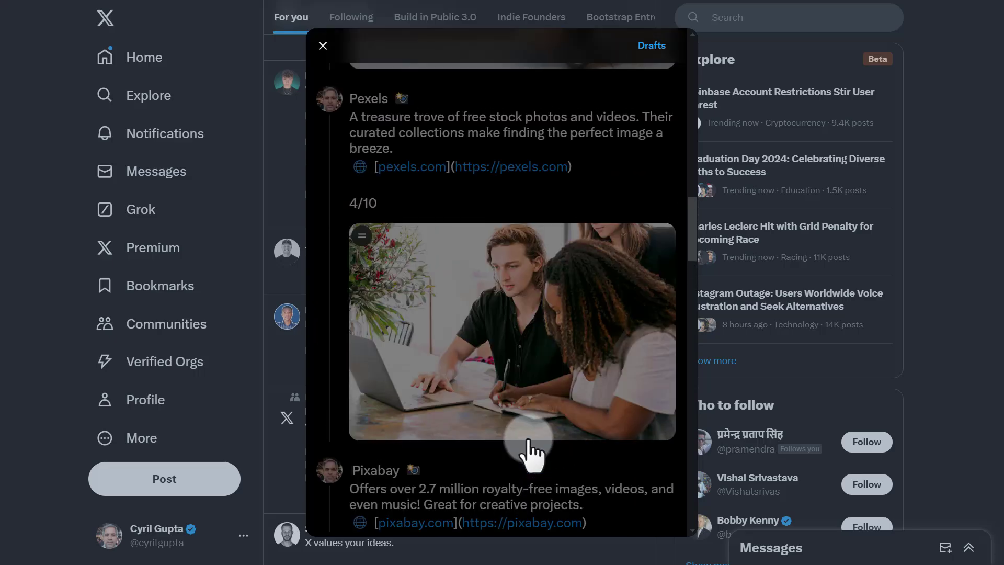
scroll("up", 3)
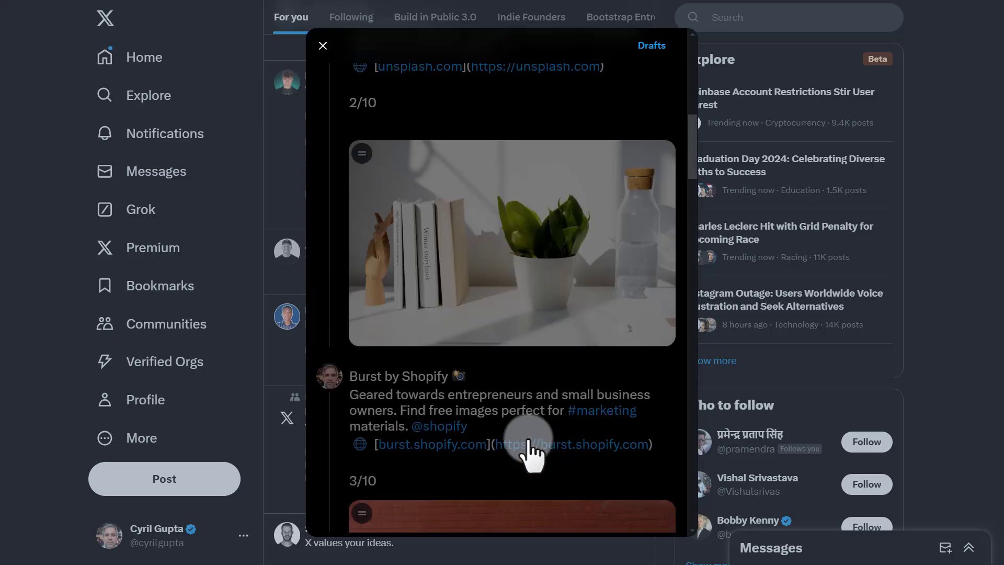
scroll("up", 3)
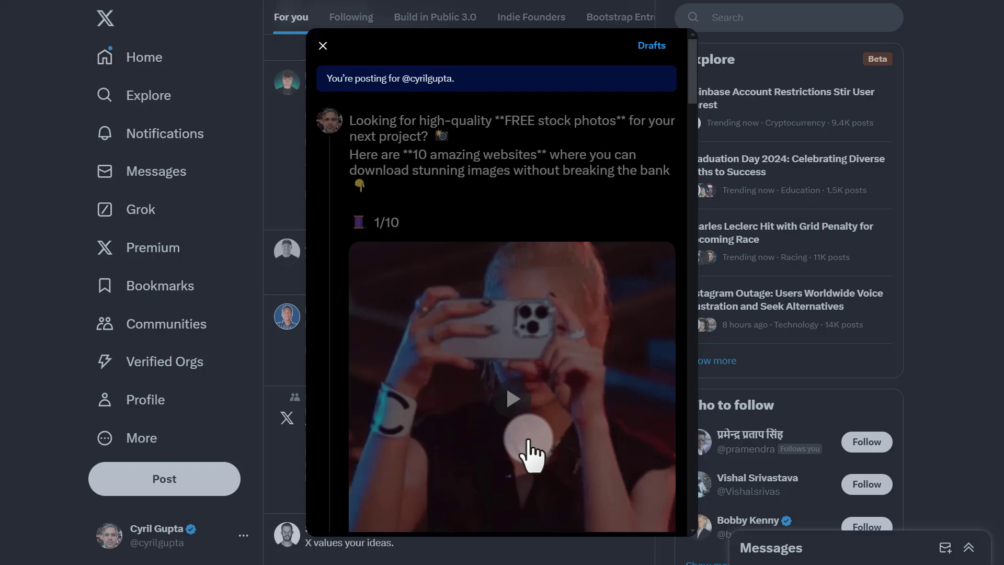
mouse_move(517, 122)
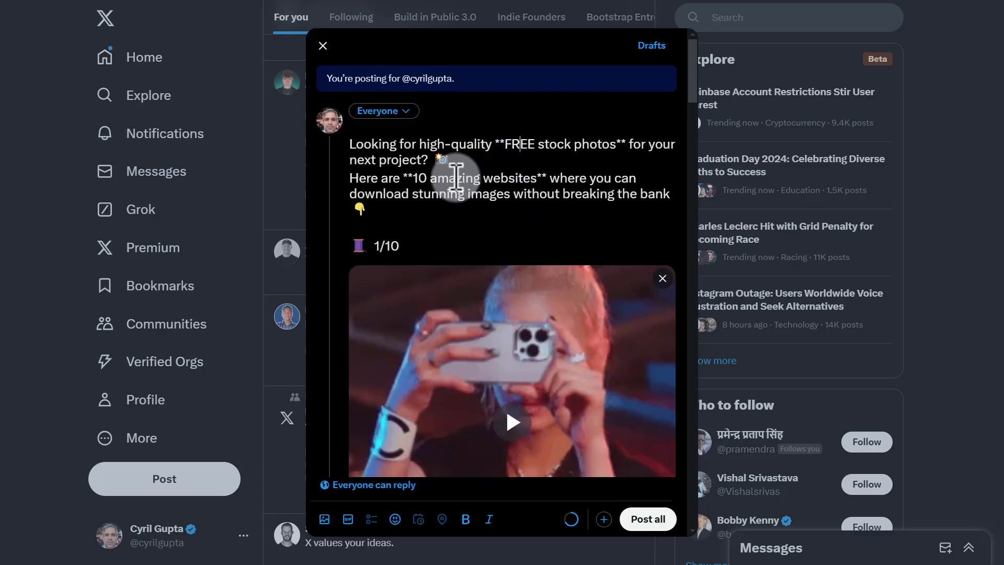
mouse_move(508, 170)
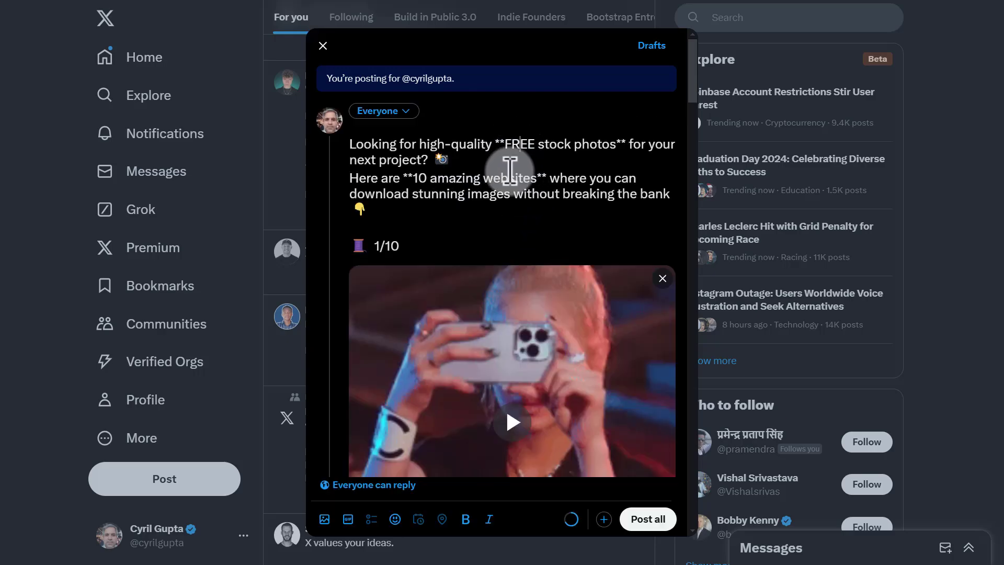
scroll("down", 3)
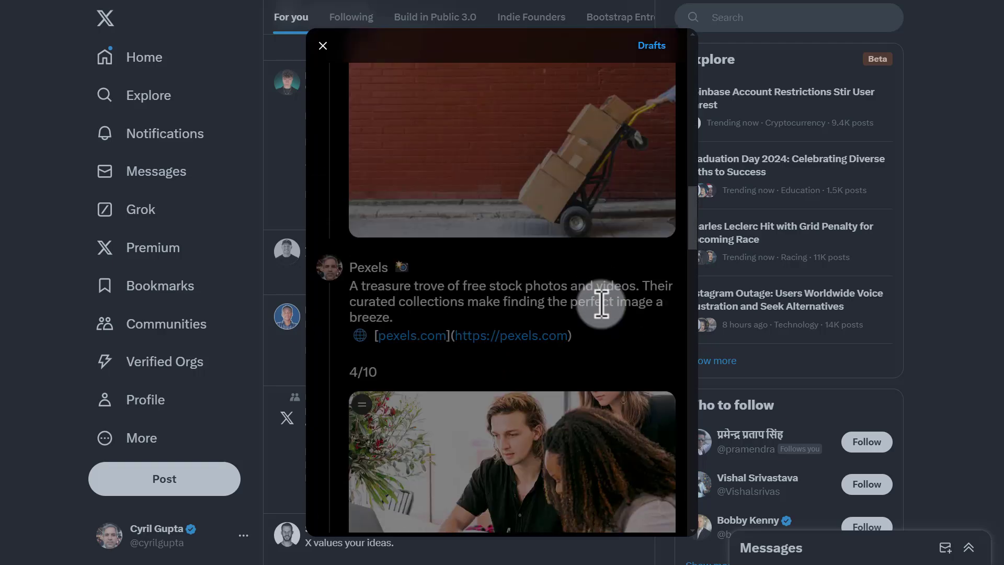
scroll("down", 3)
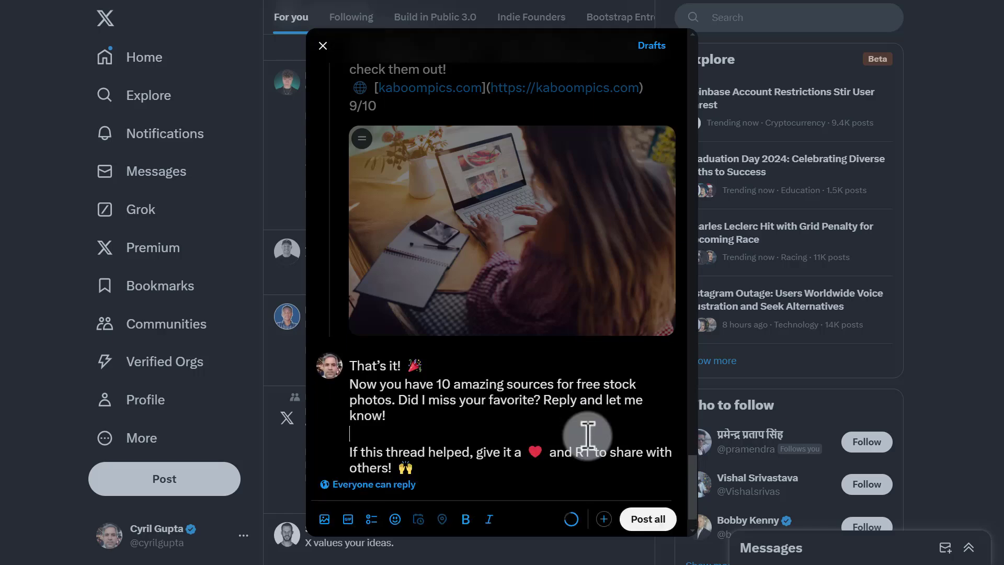
scroll("down", 3)
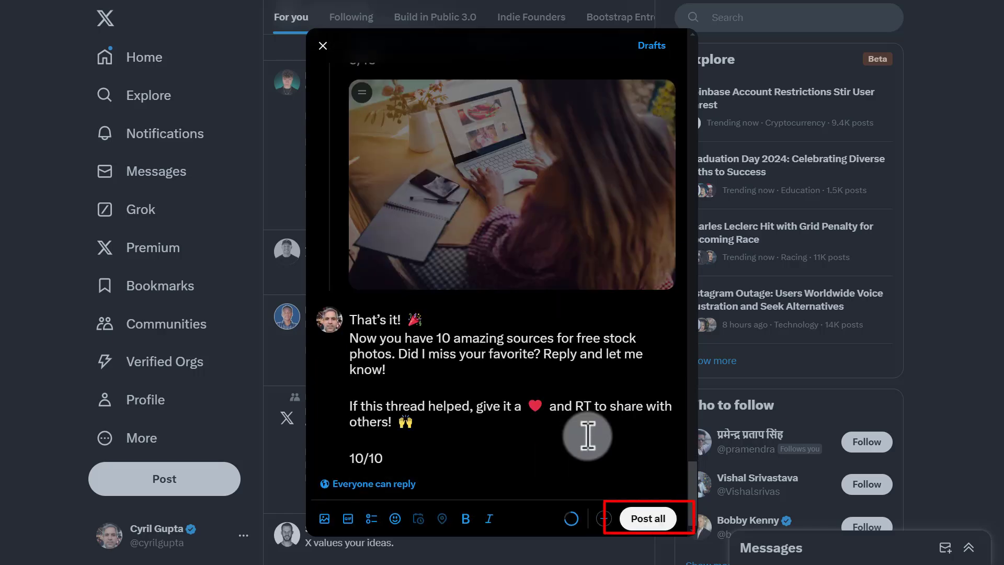
mouse_move(648, 518)
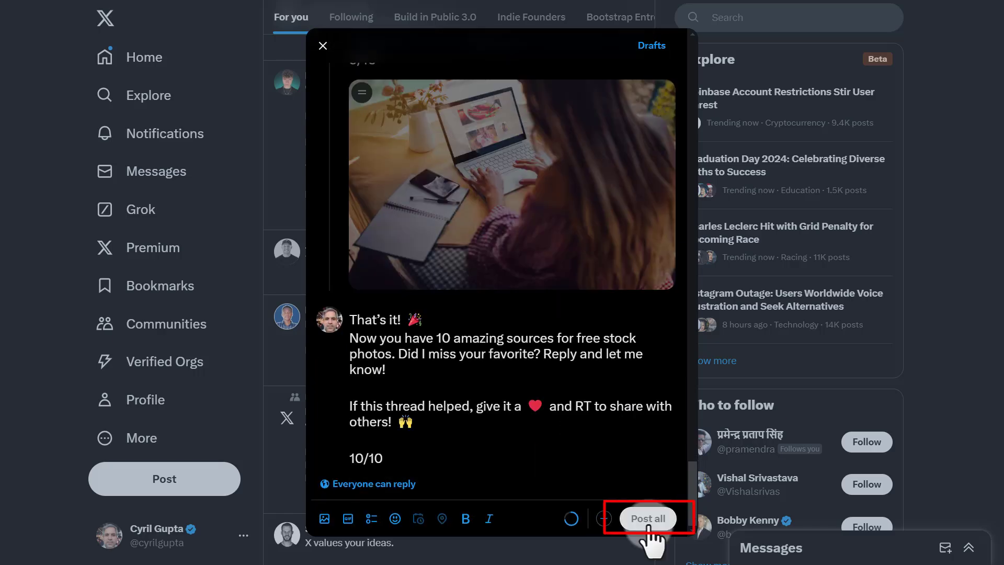
left_click(647, 519)
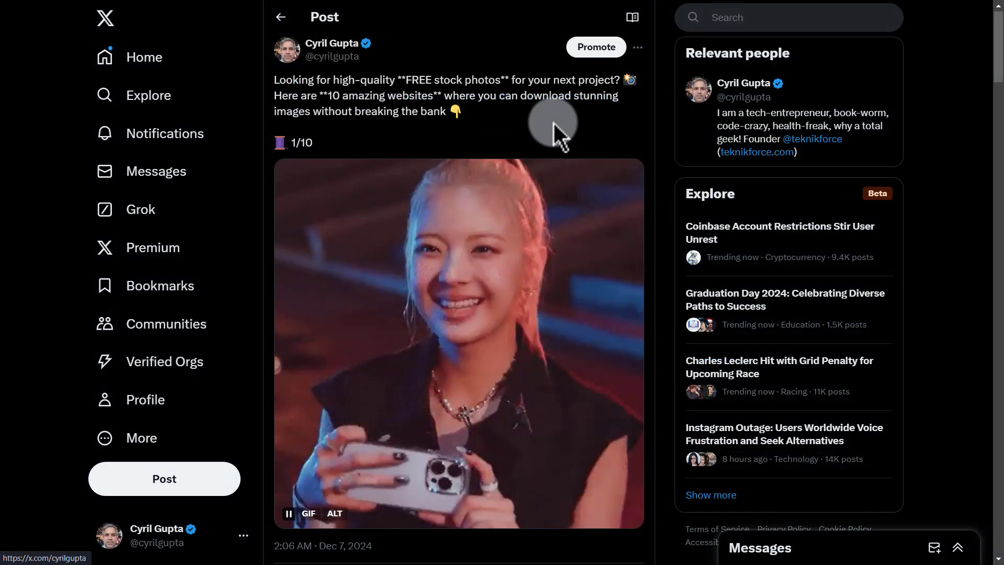
scroll("down", 3)
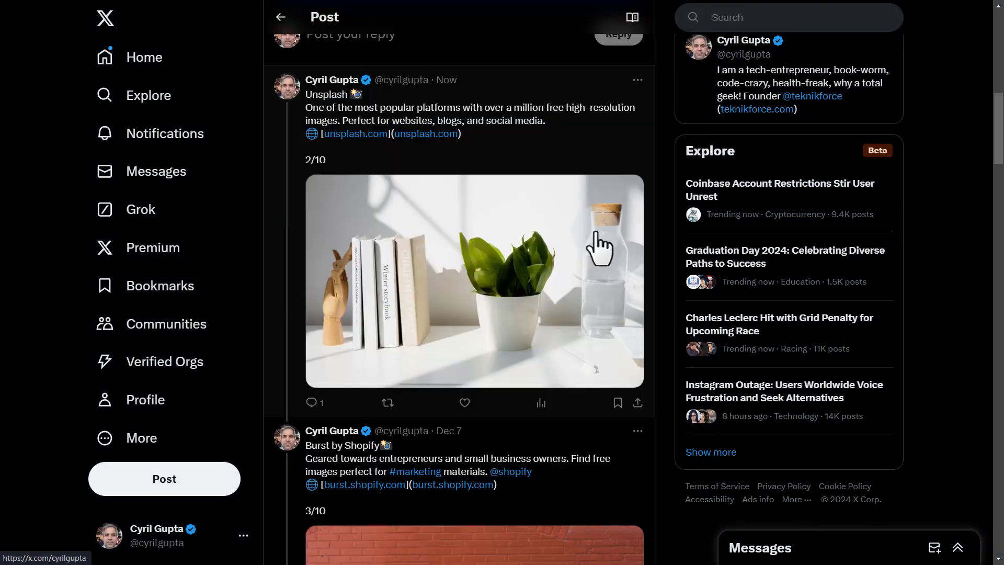
scroll("down", 3)
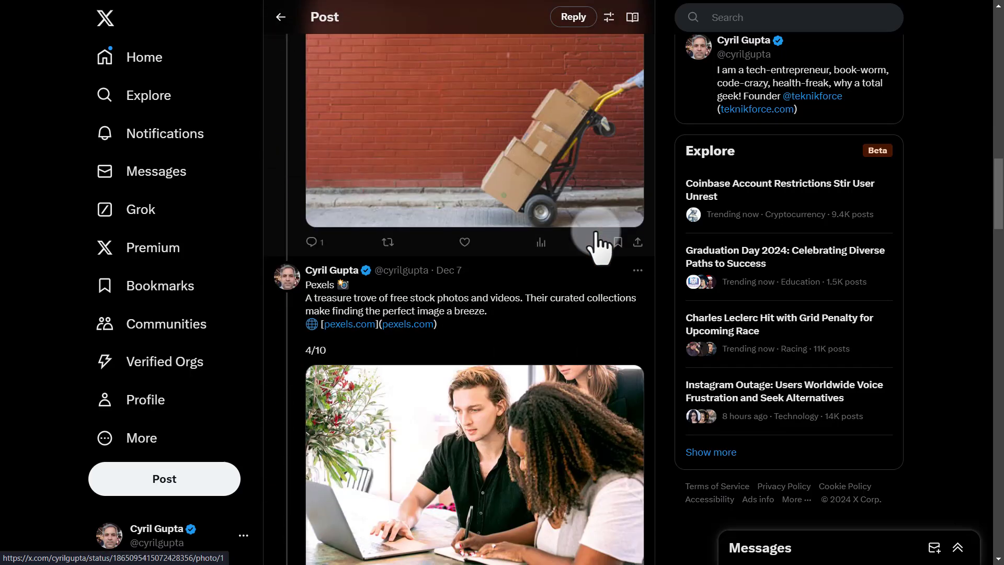